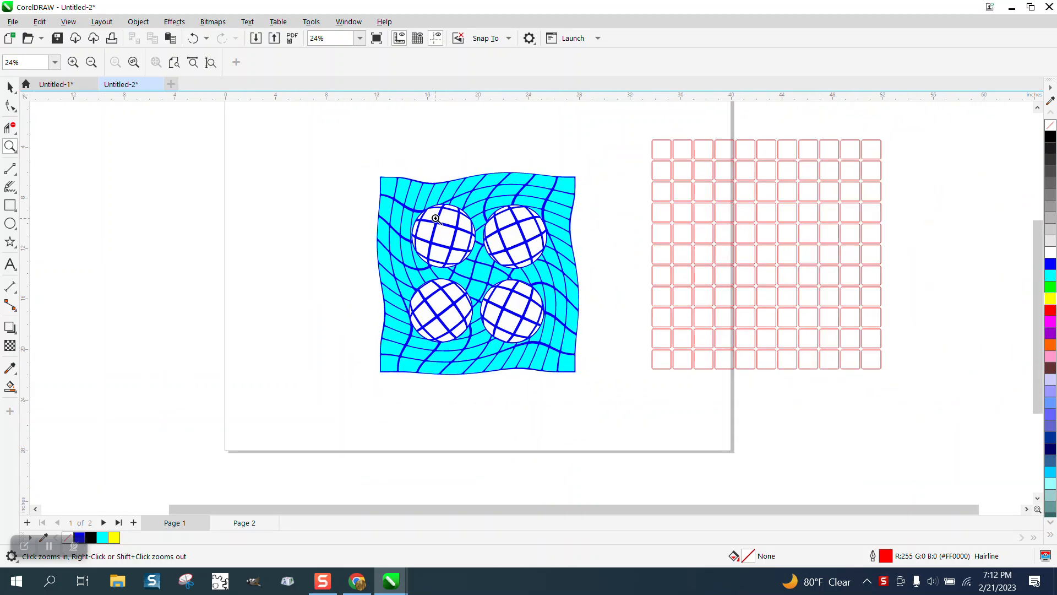
# Zoom in on the original twirled-grid artwork and its fisheye circles.
pyautogui.click(436, 218)
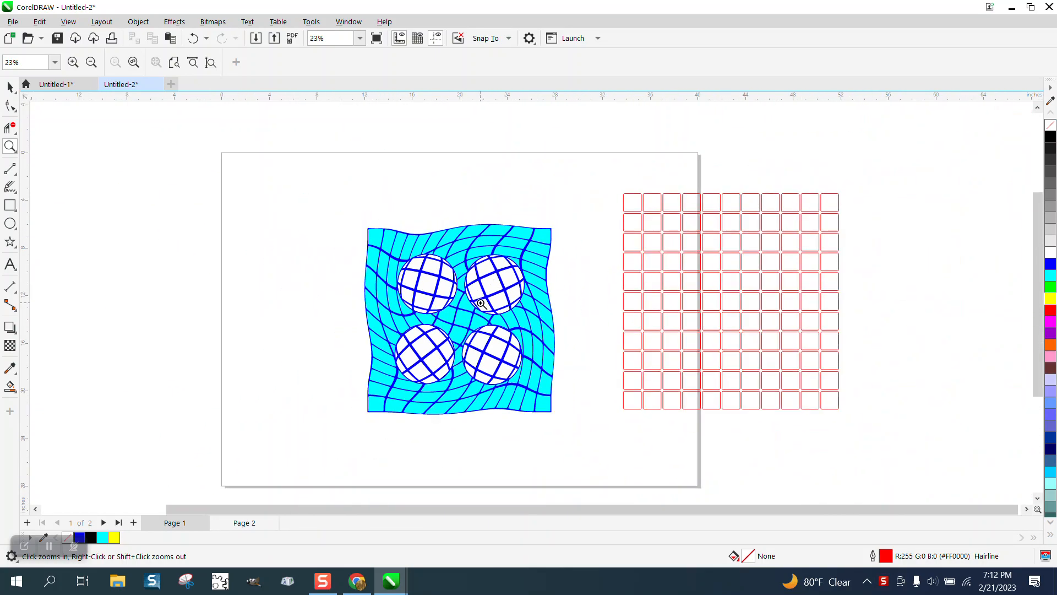
pyautogui.click(481, 303)
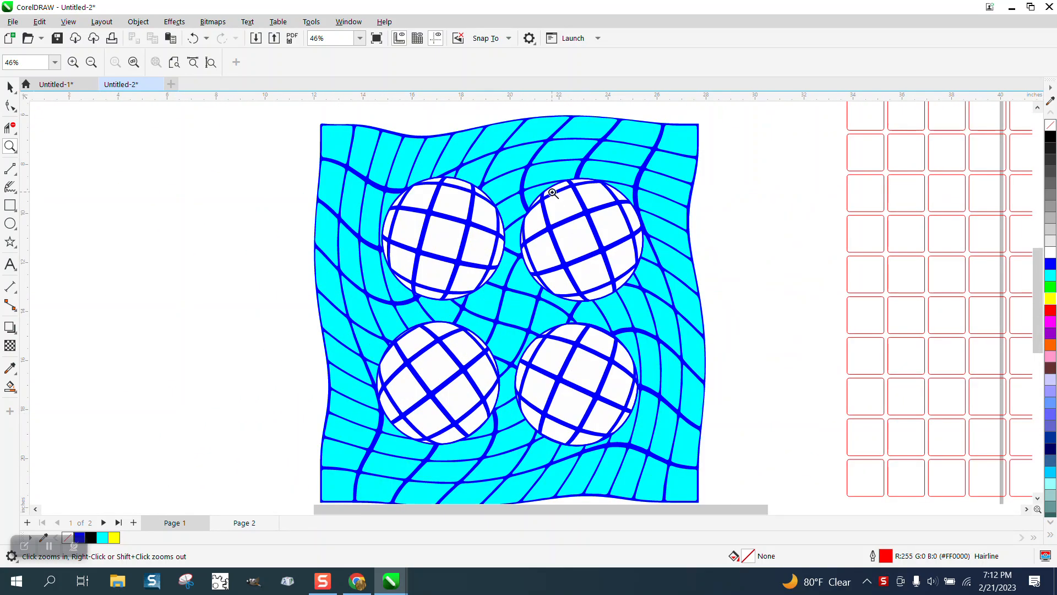
pyautogui.moveTo(508, 172)
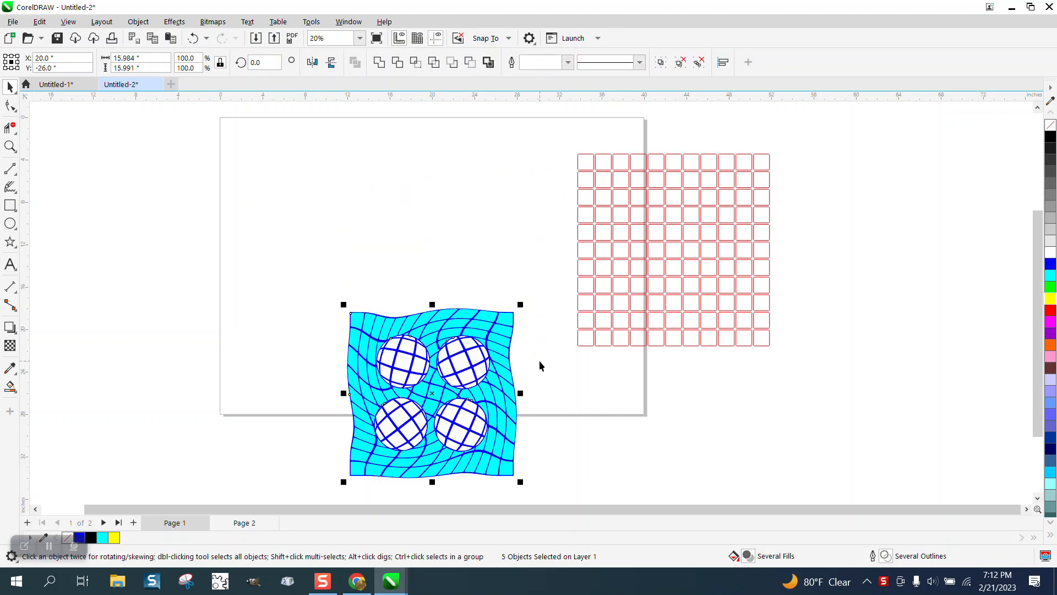
# Drag the original artwork off the page, select the red grid and pick the Smart Fill cyan colour.
pyautogui.moveTo(432, 394); pyautogui.dragTo(81, 265)
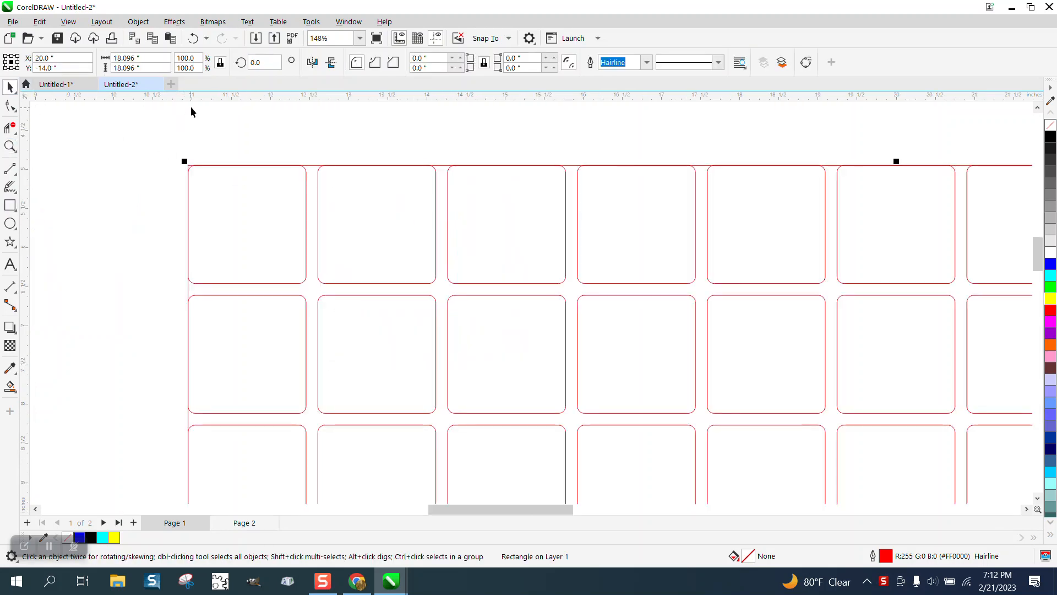
pyautogui.click(185, 58)
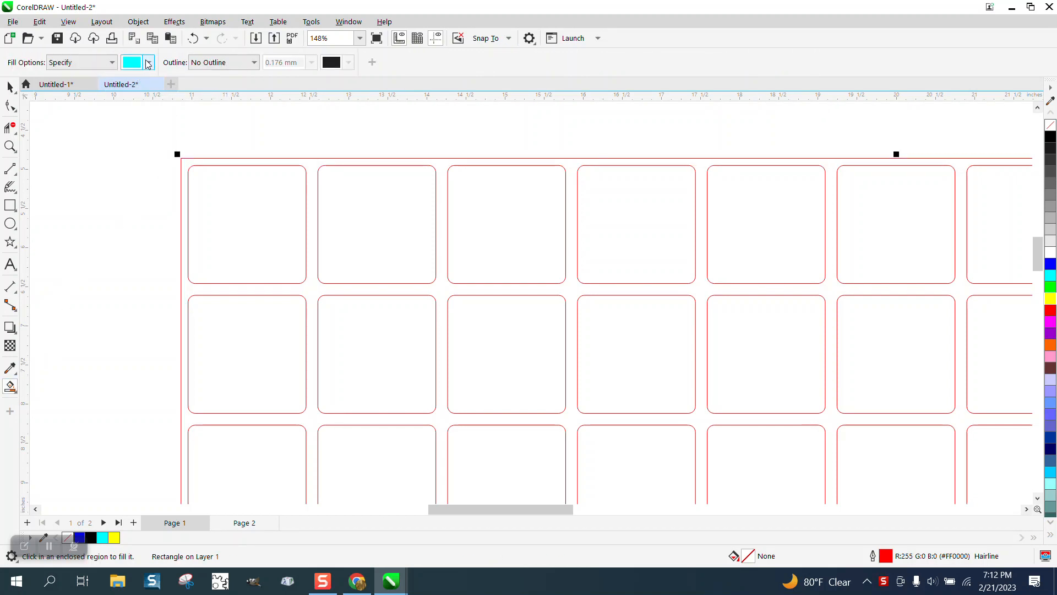
pyautogui.click(147, 62)
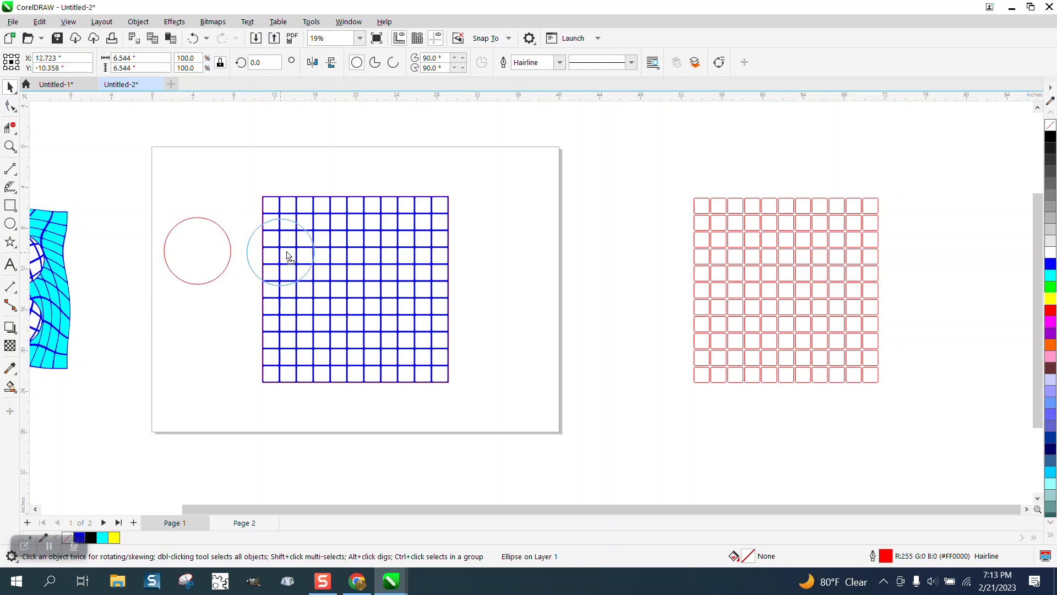
# Position the circle at the grid's upper left and drop a copy at the upper right.
pyautogui.moveTo(283, 251); pyautogui.dragTo(312, 239)
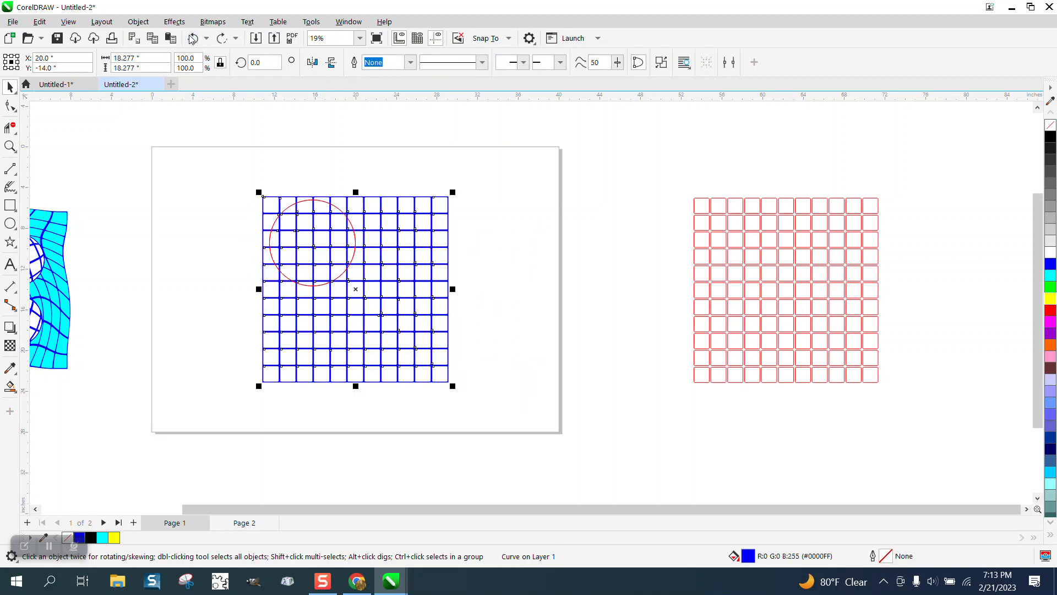
pyautogui.click(311, 242)
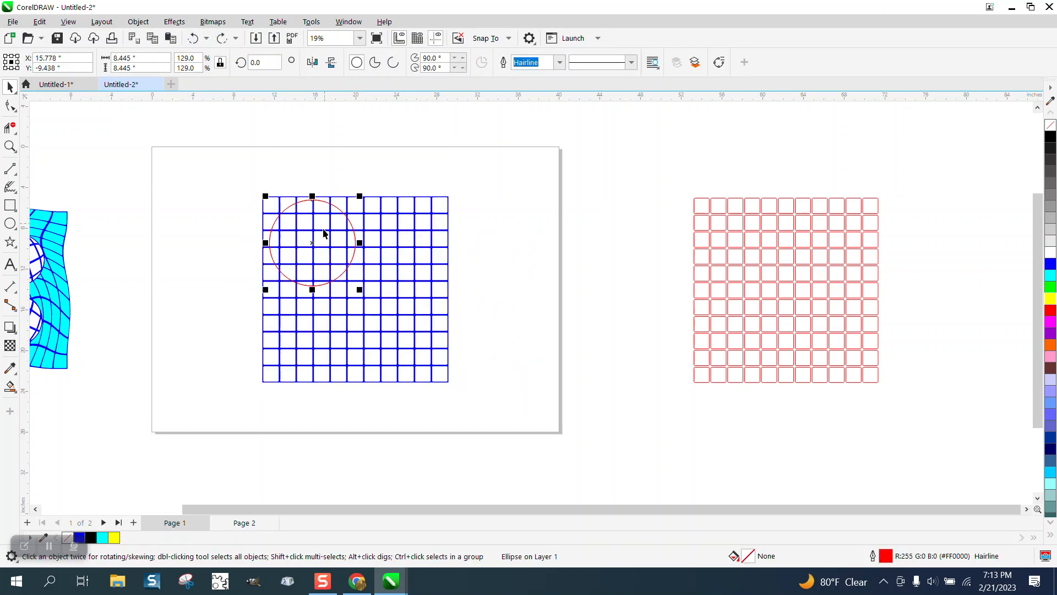
pyautogui.moveTo(311, 243); pyautogui.dragTo(404, 254)
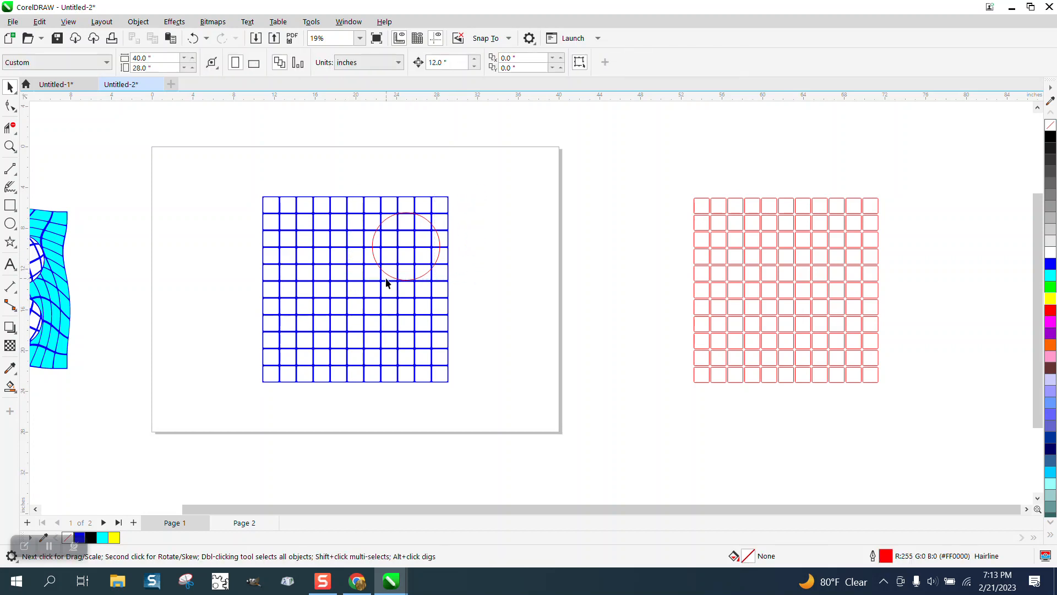
# Copy circles into the lower-left and lower-right quadrants to complete the two-by-two set.
pyautogui.click(407, 246)
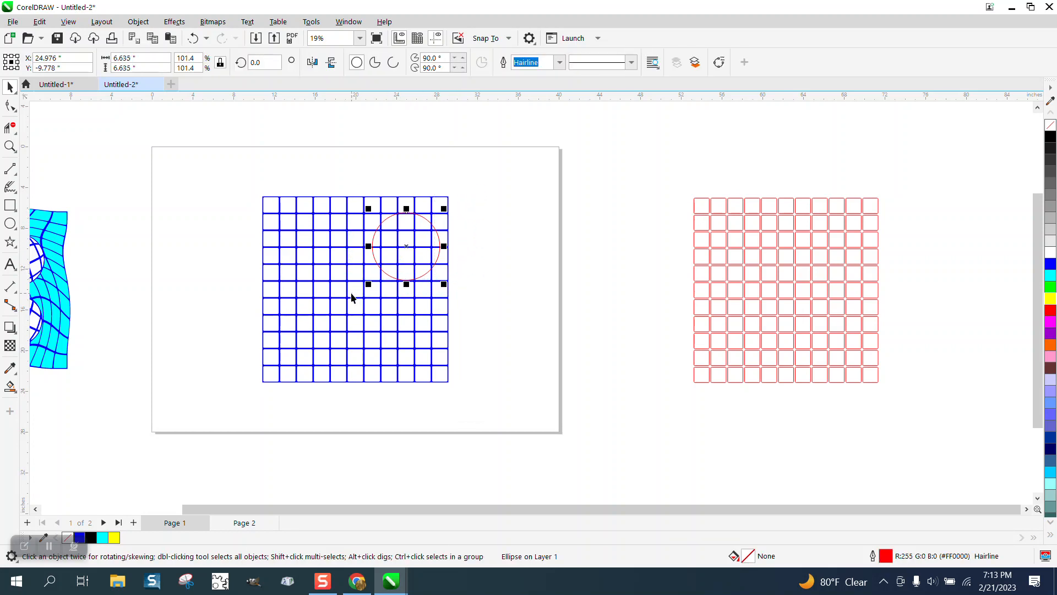
pyautogui.moveTo(405, 246); pyautogui.dragTo(323, 239)
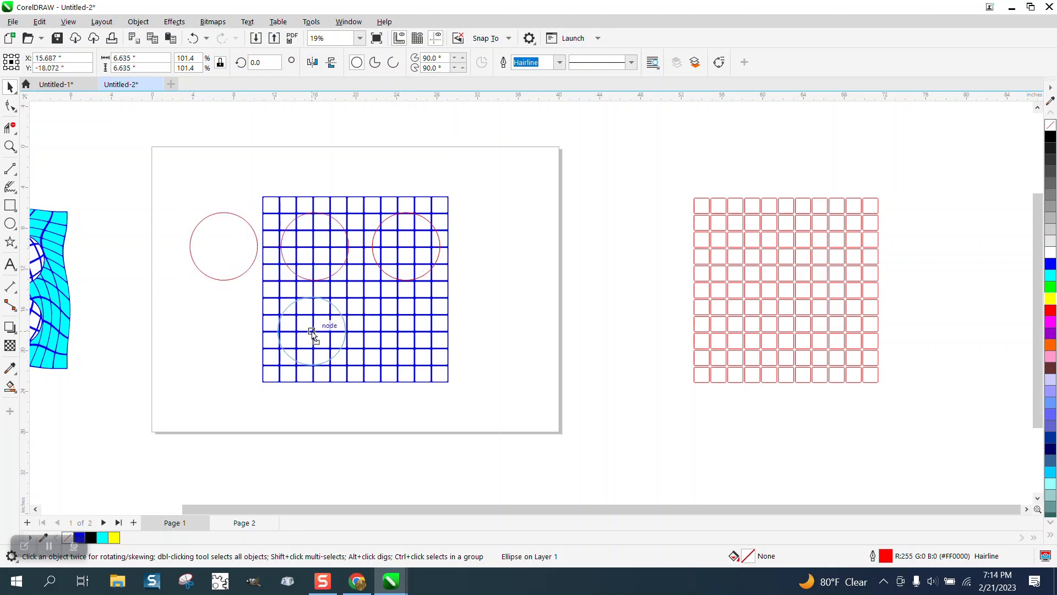
pyautogui.click(312, 330)
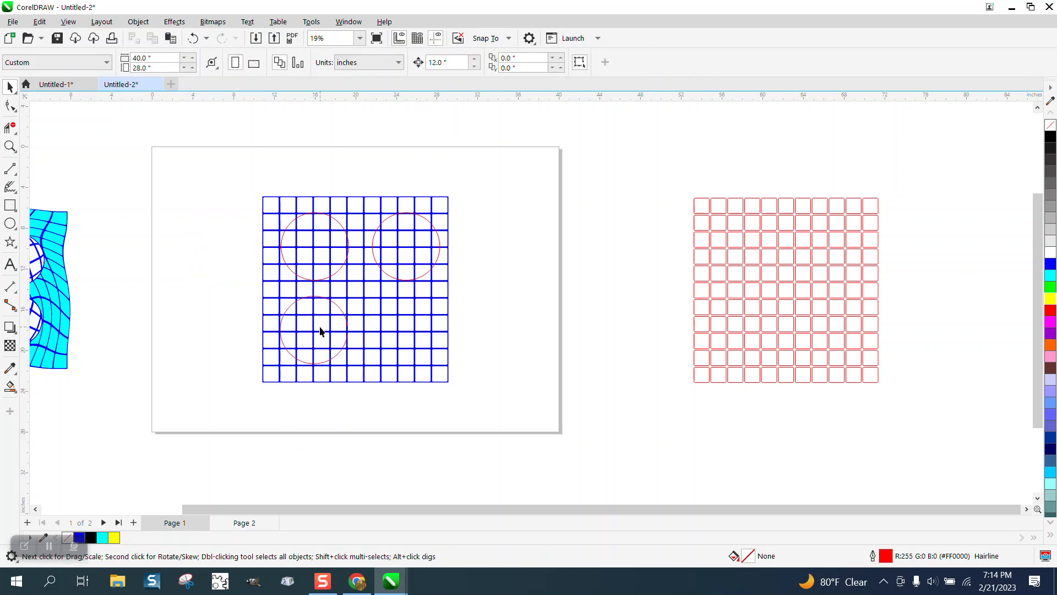
pyautogui.click(314, 331)
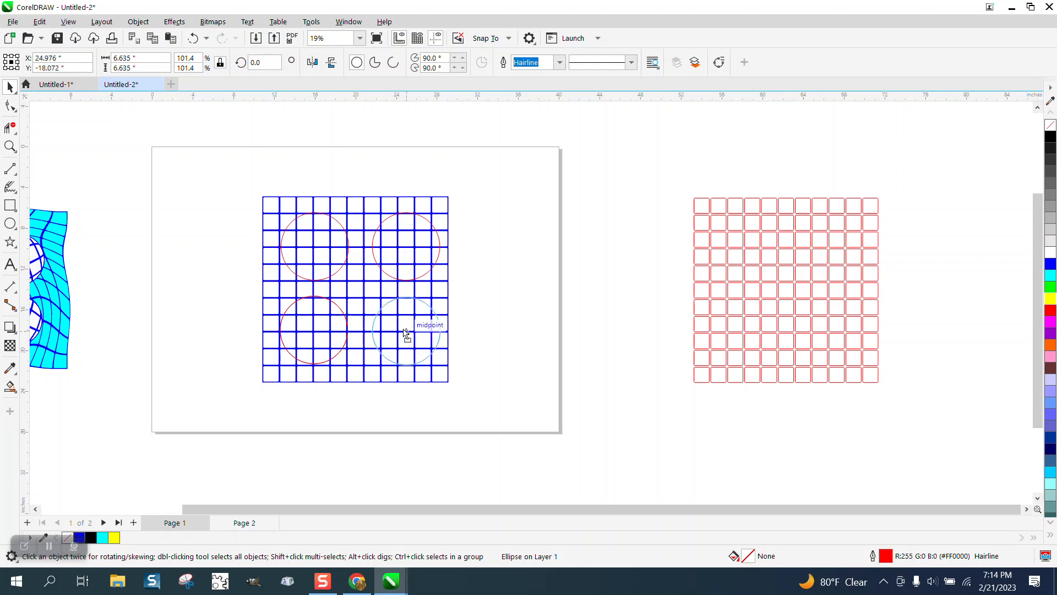
pyautogui.click(403, 331)
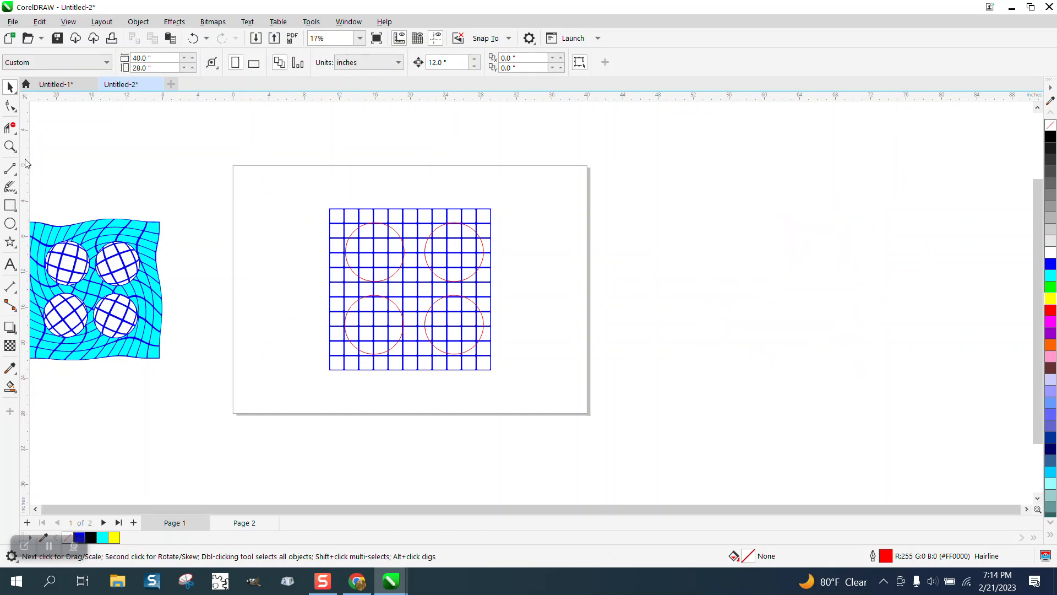
# Apply a frozen Fish Eye lens at 100% rate to the upper-left circle.
pyautogui.click(10, 147)
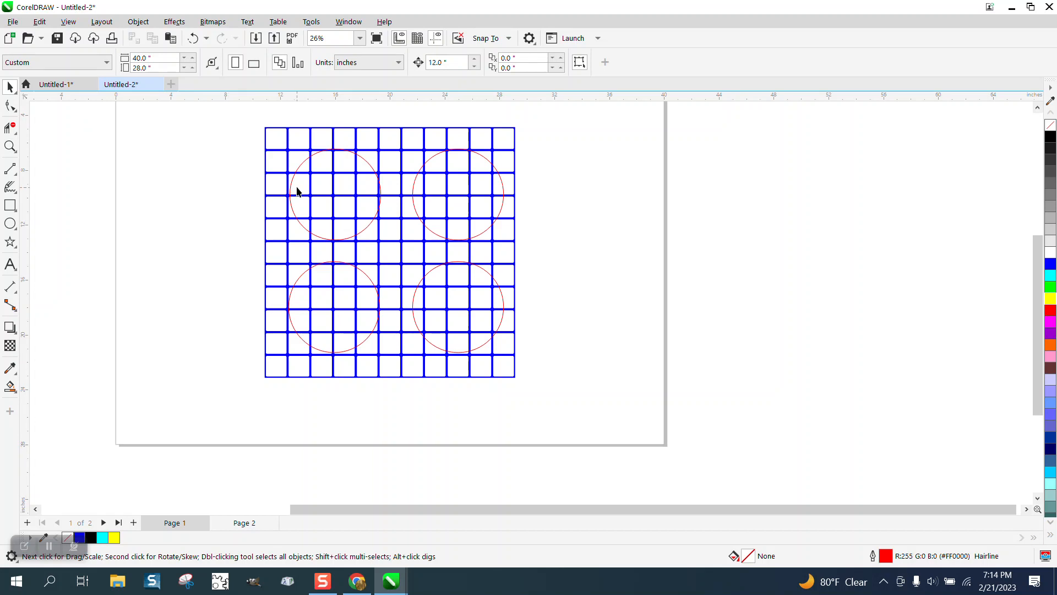
pyautogui.click(331, 196)
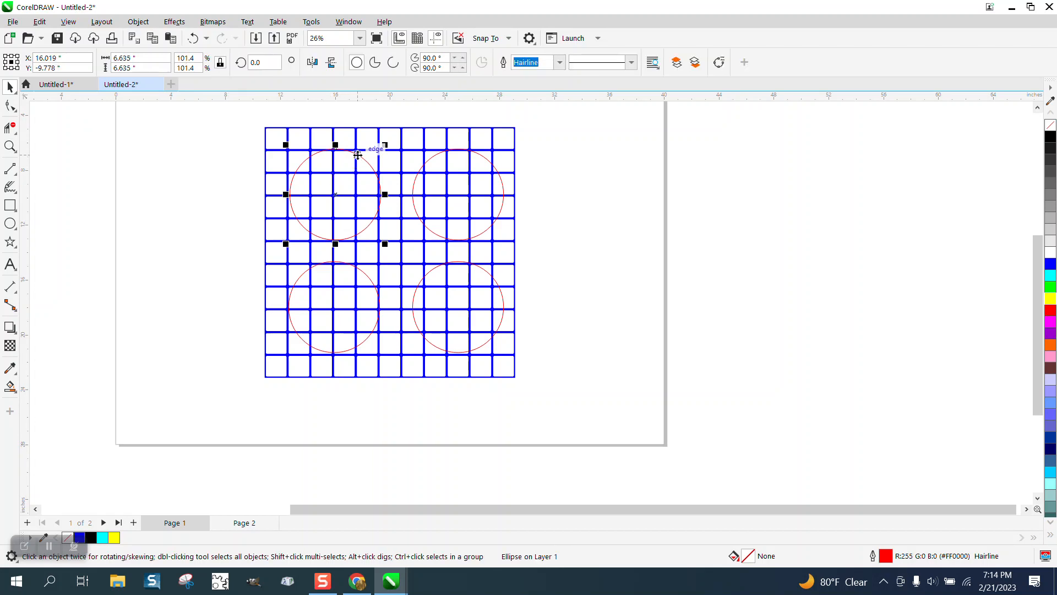
pyautogui.moveTo(174, 22)
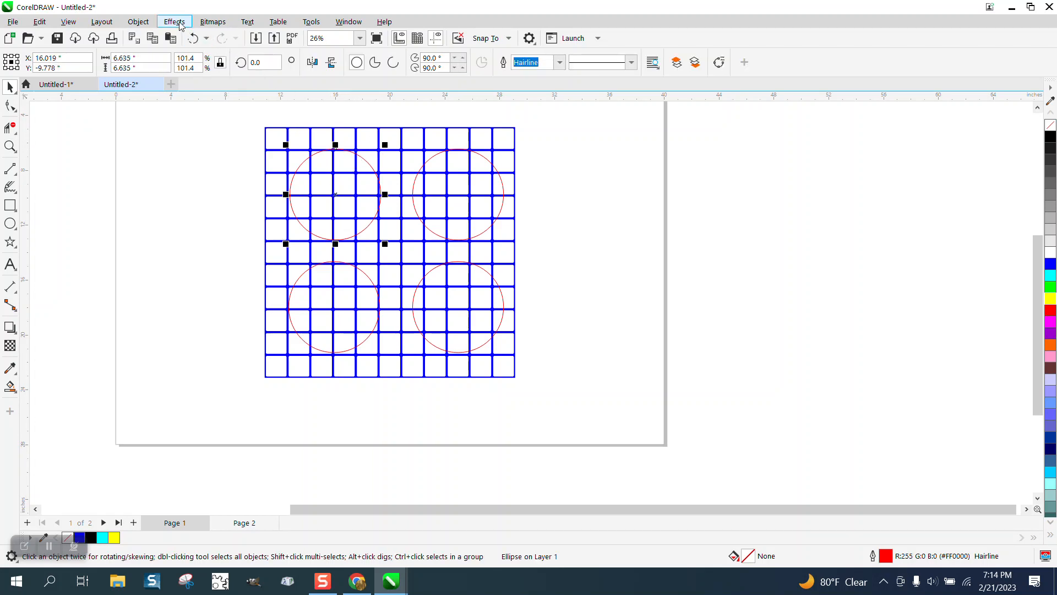
pyautogui.click(174, 22)
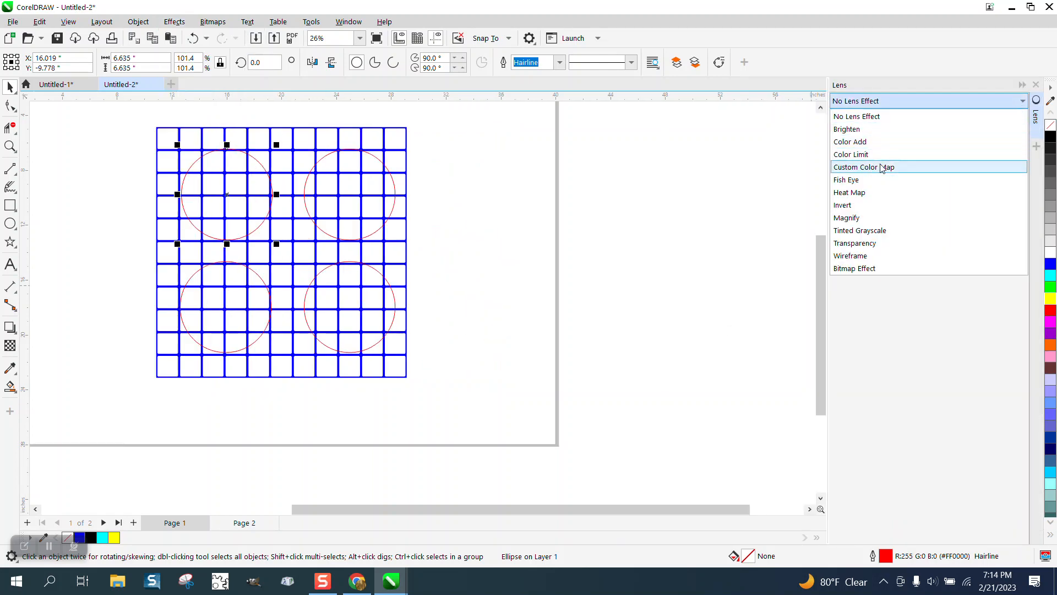
pyautogui.click(847, 179)
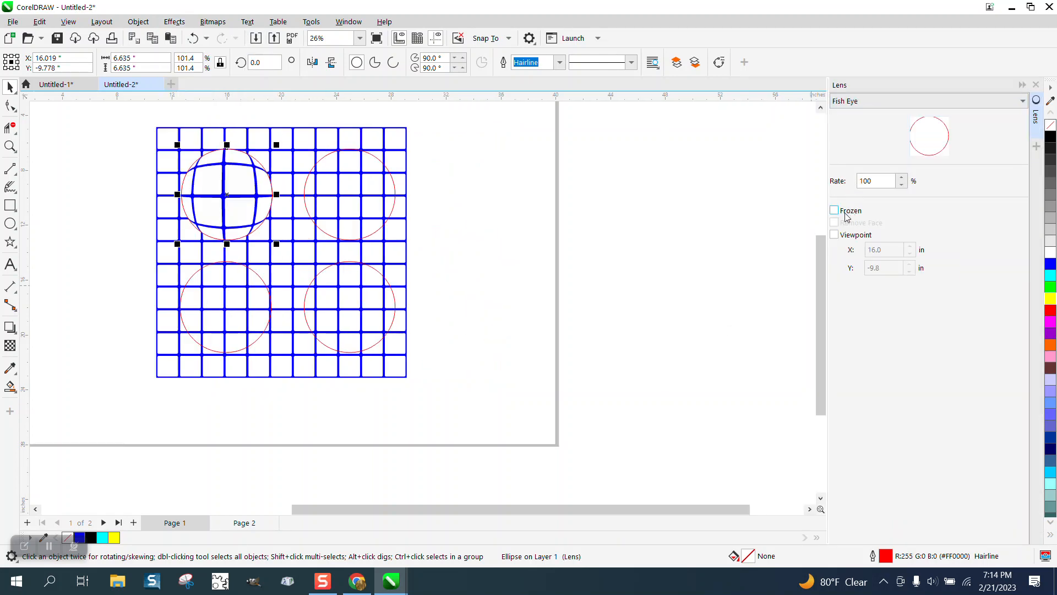
pyautogui.click(835, 210)
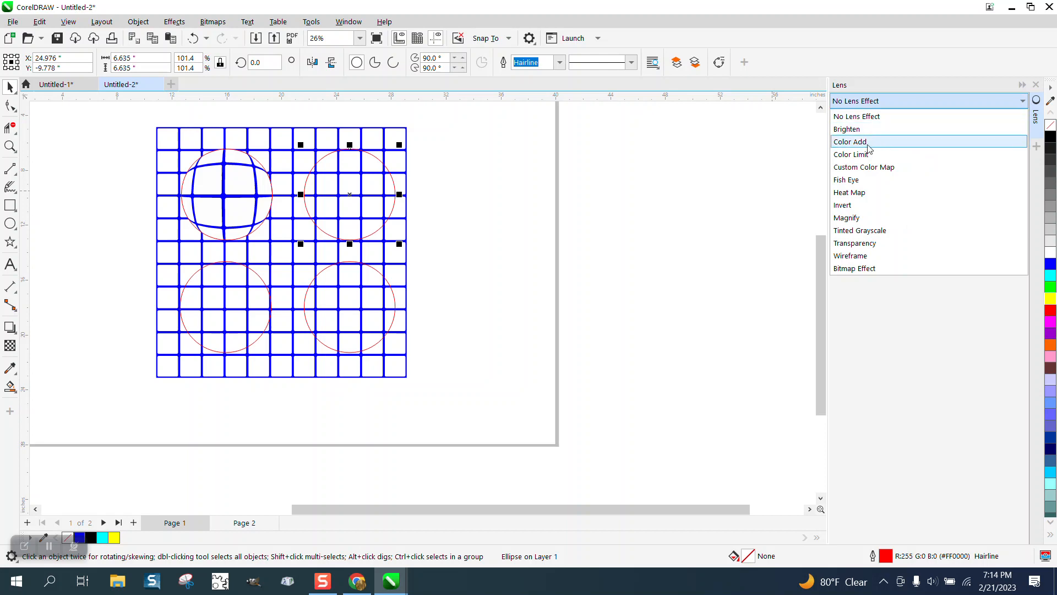
# Apply the frozen Fish Eye lens to the upper-right and lower-left circles as well.
pyautogui.click(846, 179)
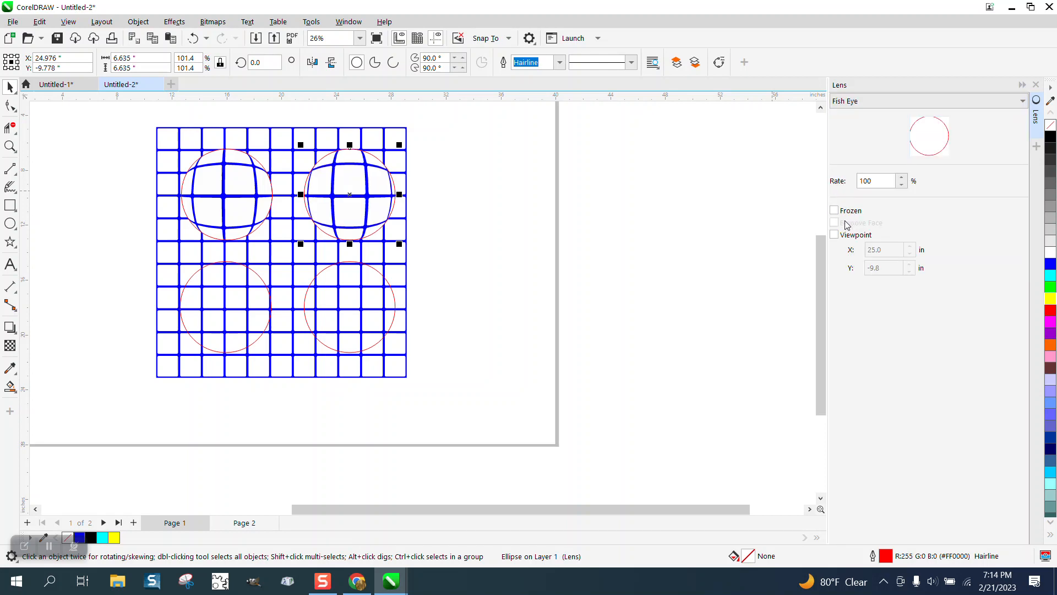
pyautogui.click(833, 209)
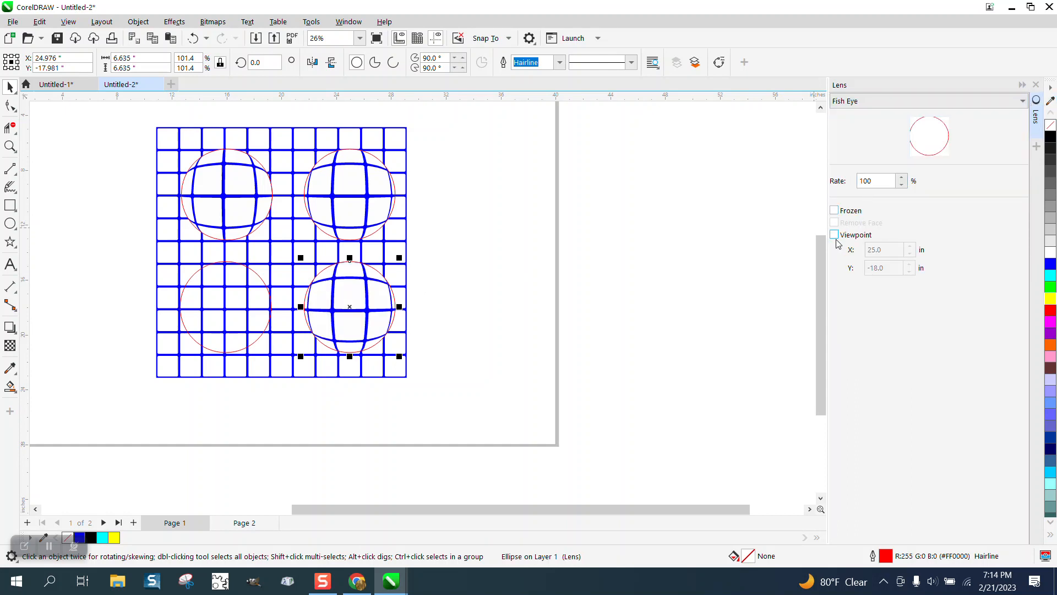
pyautogui.click(834, 209)
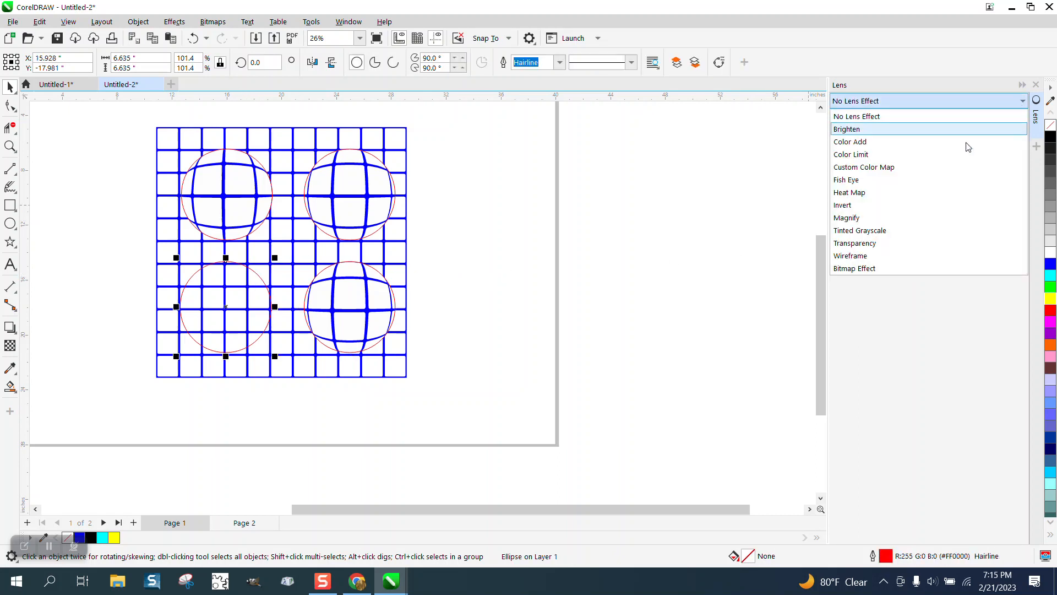
pyautogui.click(846, 180)
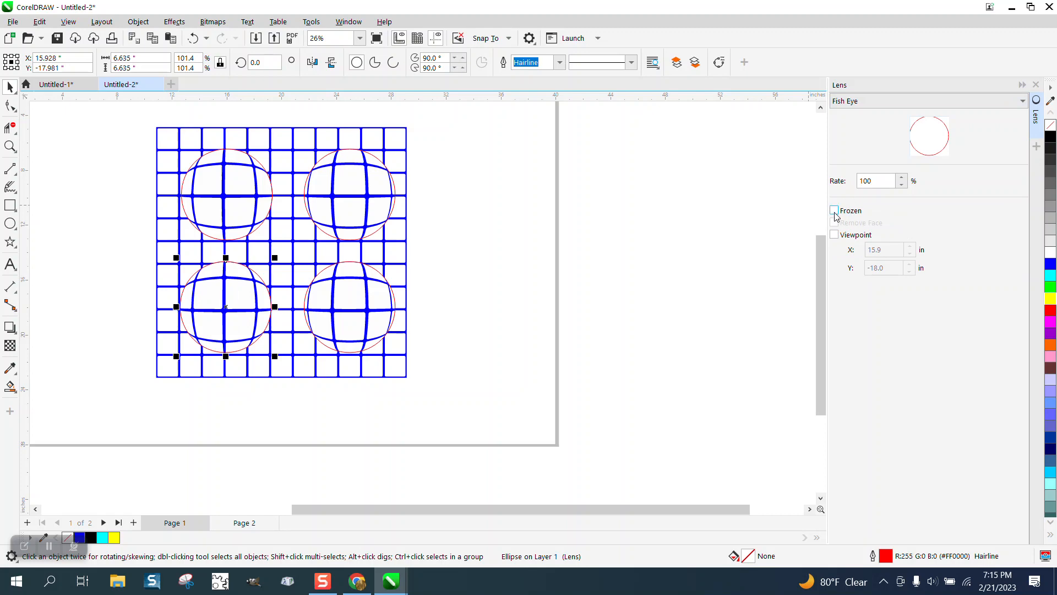
pyautogui.click(834, 209)
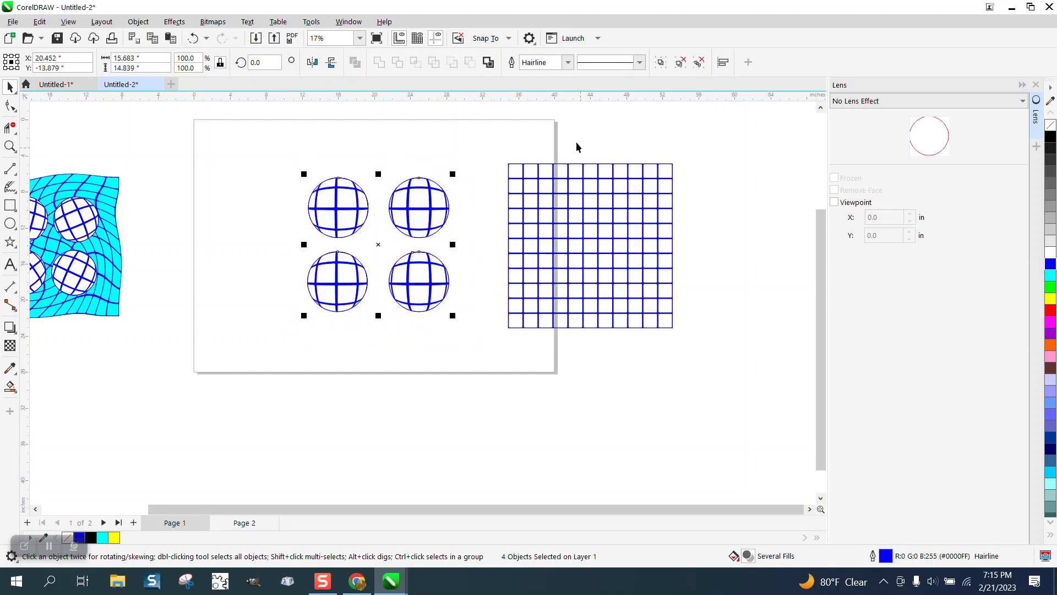
# Give the circles a thin outline, then warp the blue grid with the Twirl distortion.
pyautogui.click(568, 62)
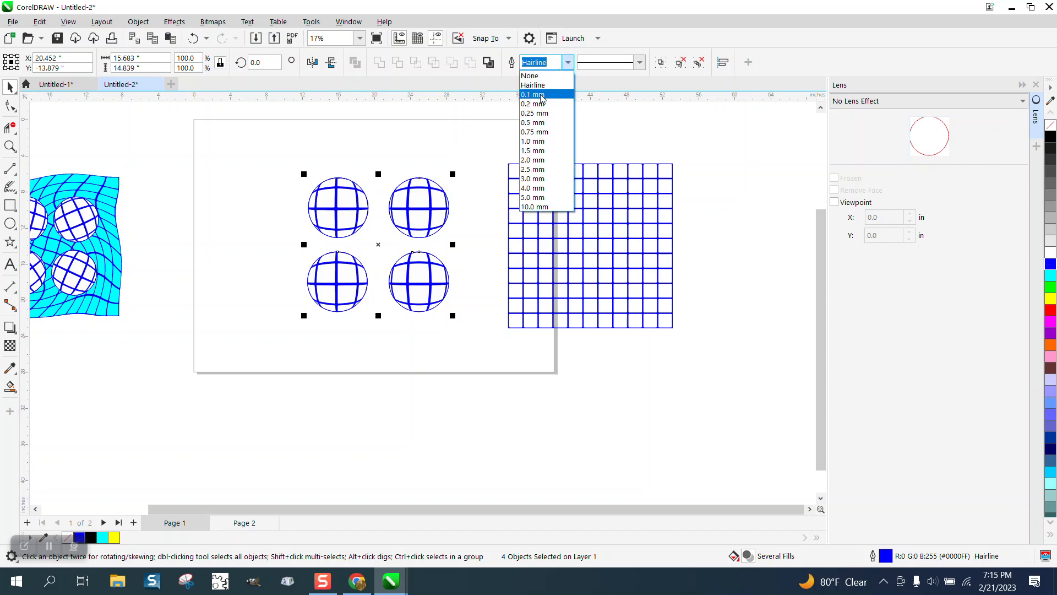
pyautogui.click(535, 113)
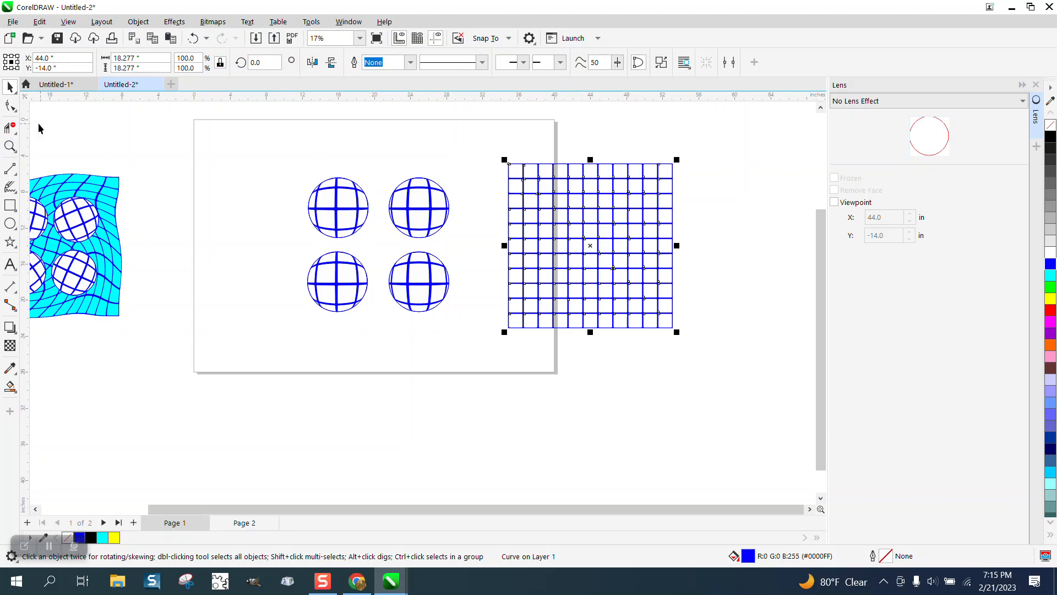
pyautogui.click(10, 106)
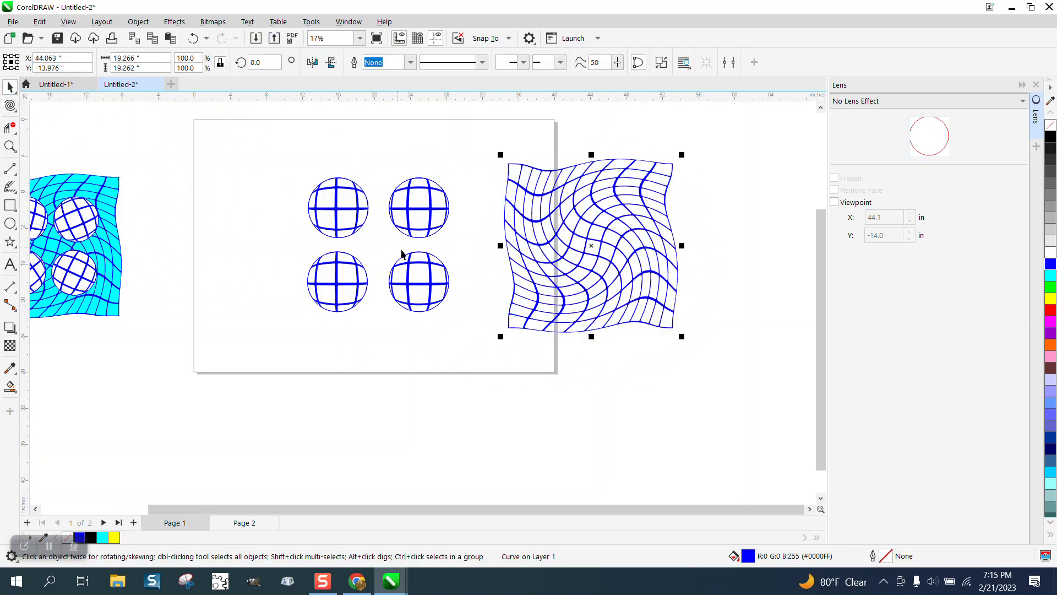
pyautogui.click(540, 219)
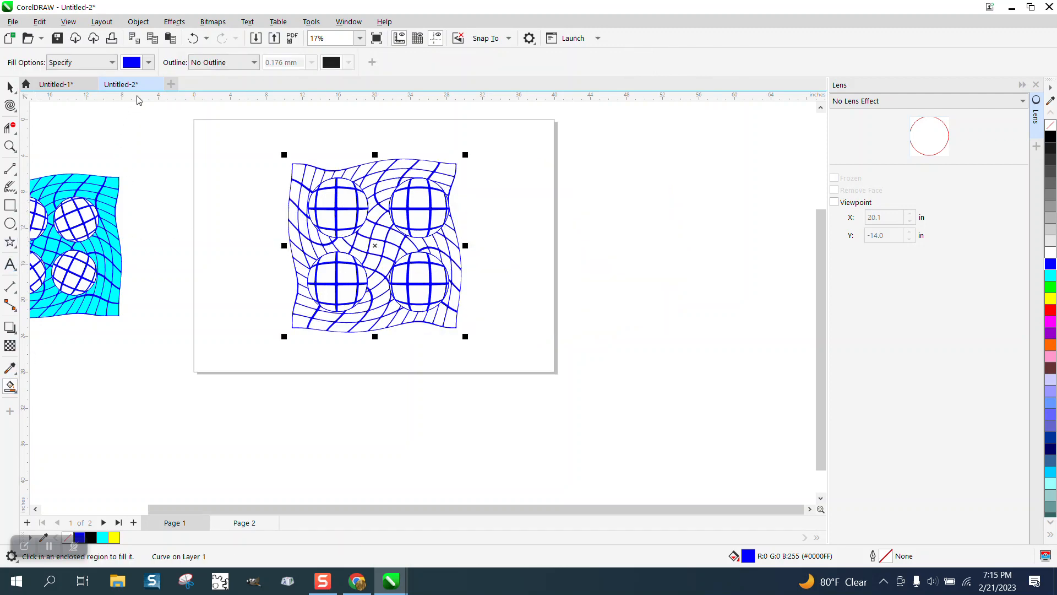
# Smart-fill the twirled grid's area with cyan and send the fill behind the grid via Object > Order.
pyautogui.click(147, 61)
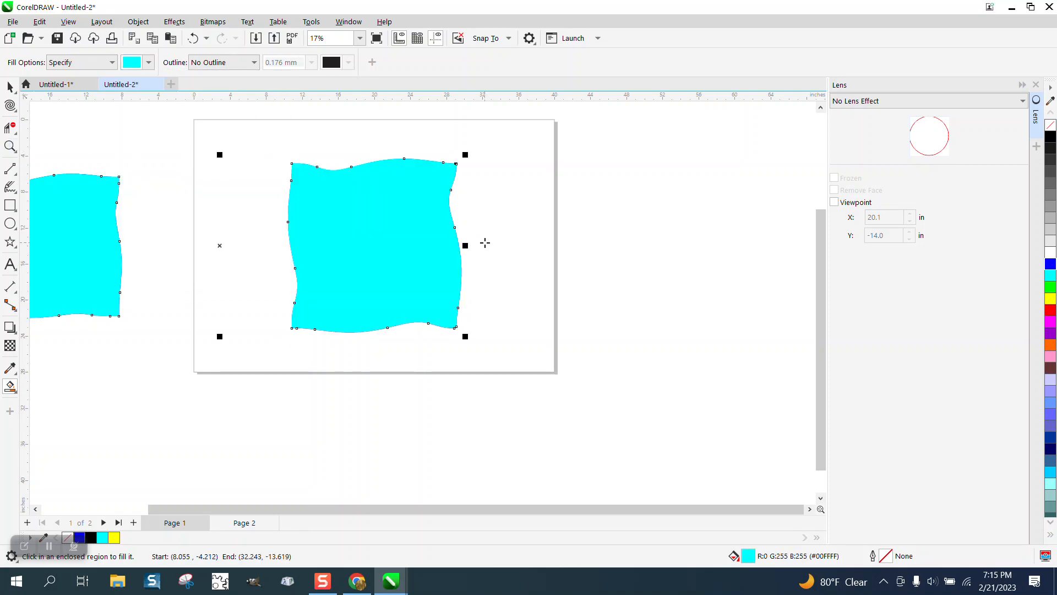
pyautogui.click(10, 147)
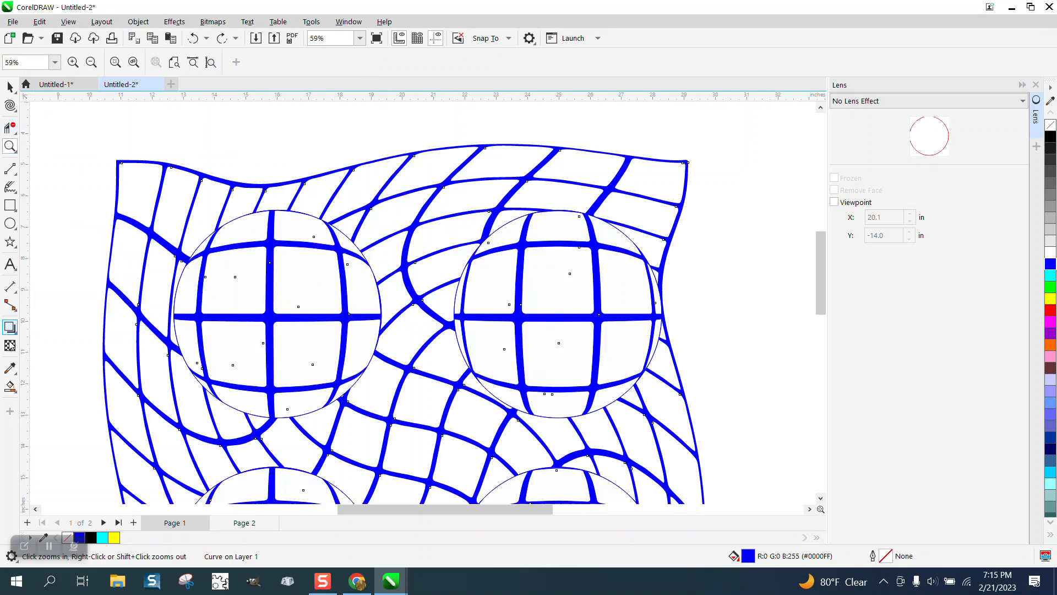
pyautogui.click(139, 196)
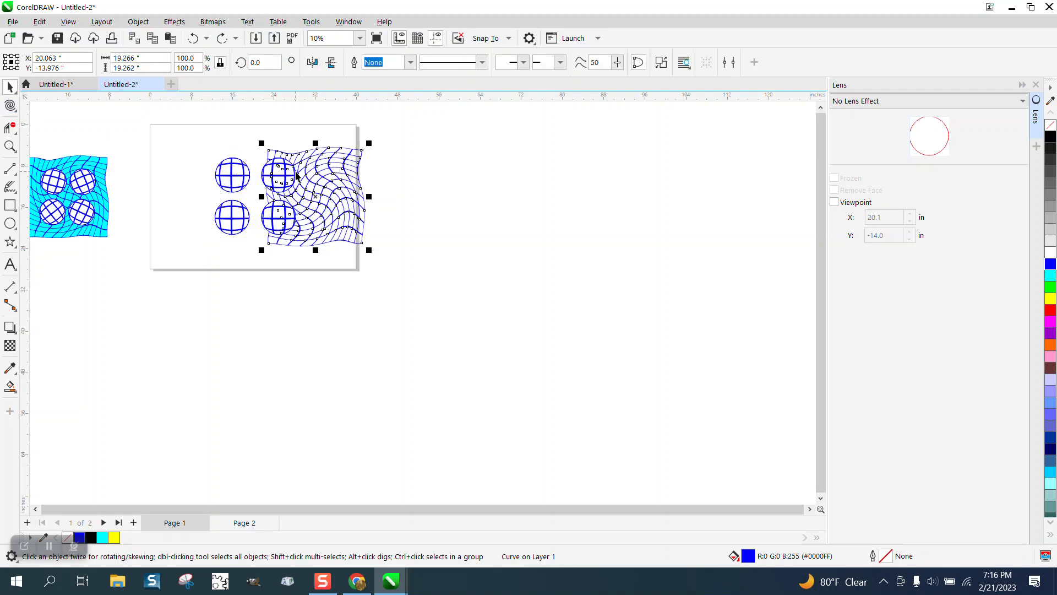
pyautogui.moveTo(314, 196); pyautogui.dragTo(439, 196)
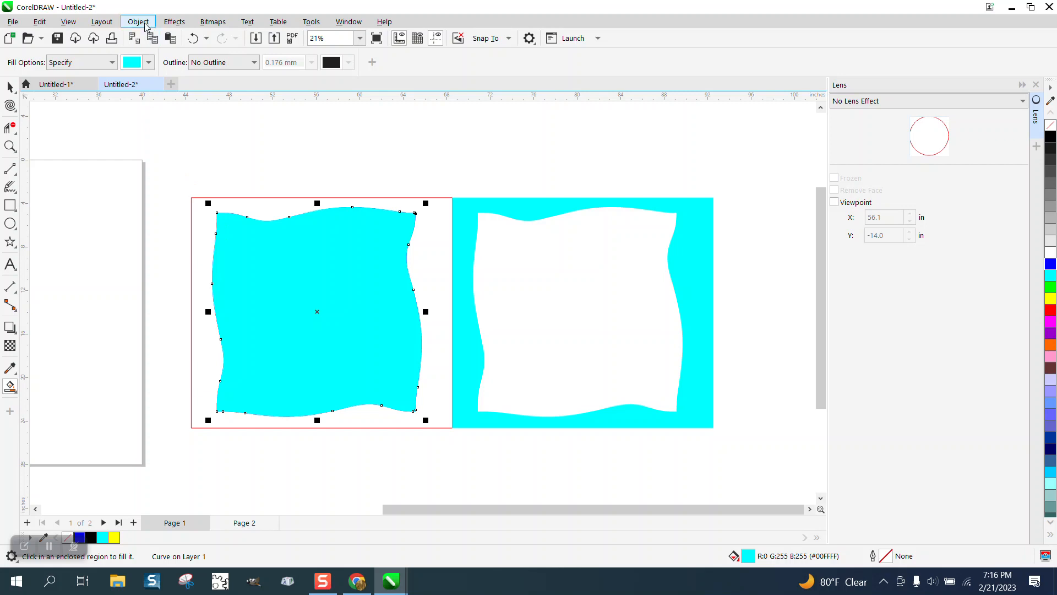
pyautogui.click(138, 21)
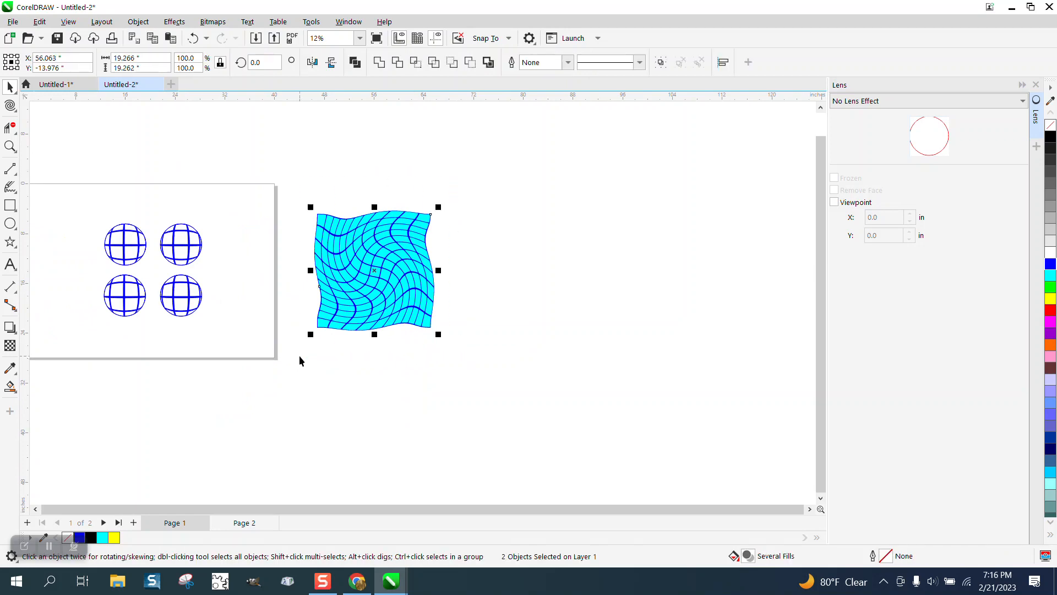
# Drag the cyan twirled grid under the four lens circles and order it behind them.
pyautogui.moveTo(375, 270); pyautogui.dragTo(150, 270)
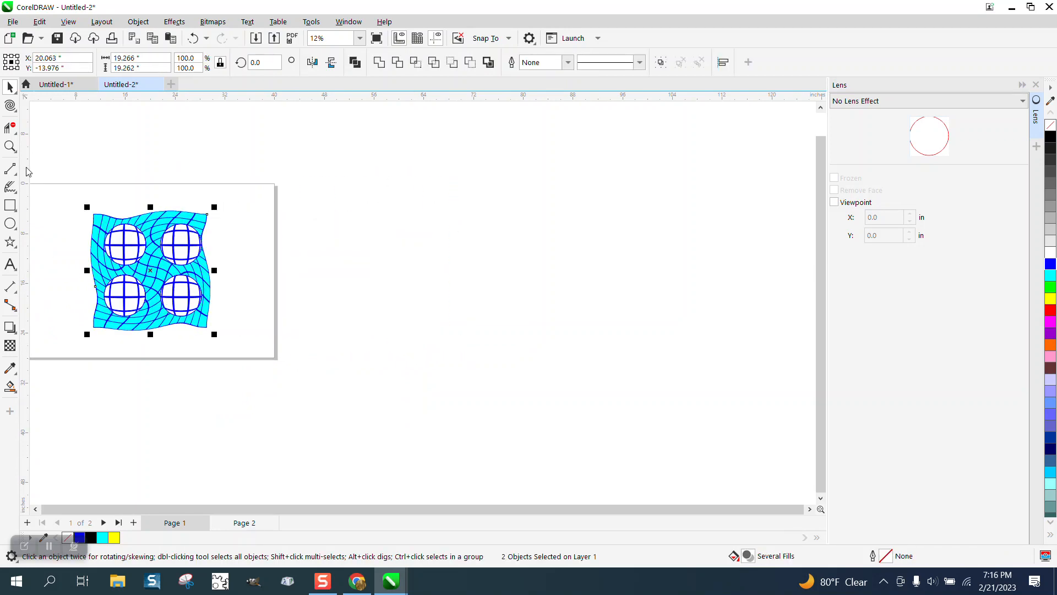
pyautogui.click(350, 350)
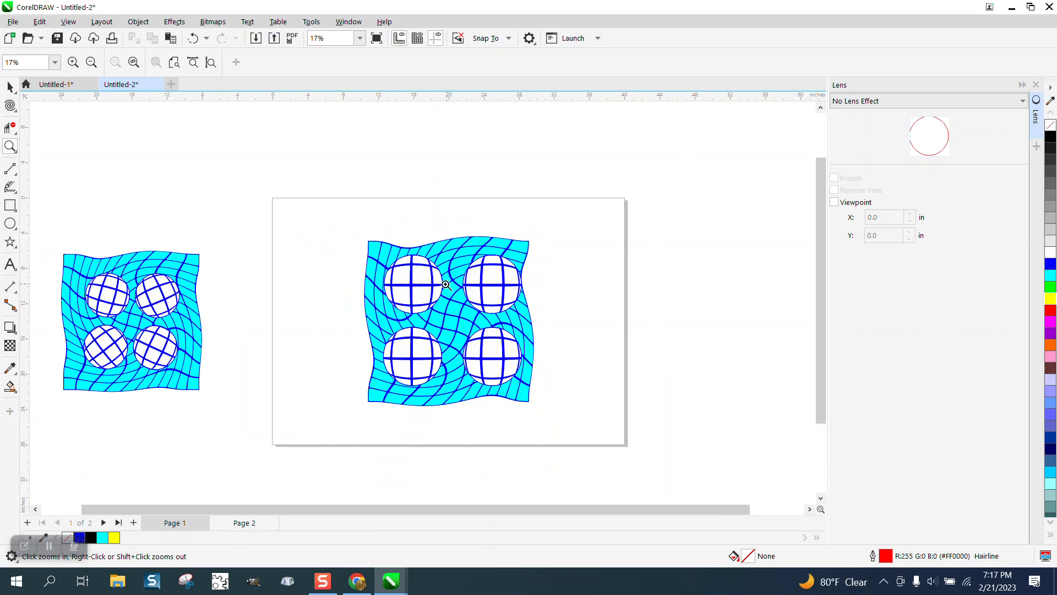
pyautogui.moveTo(197, 326)
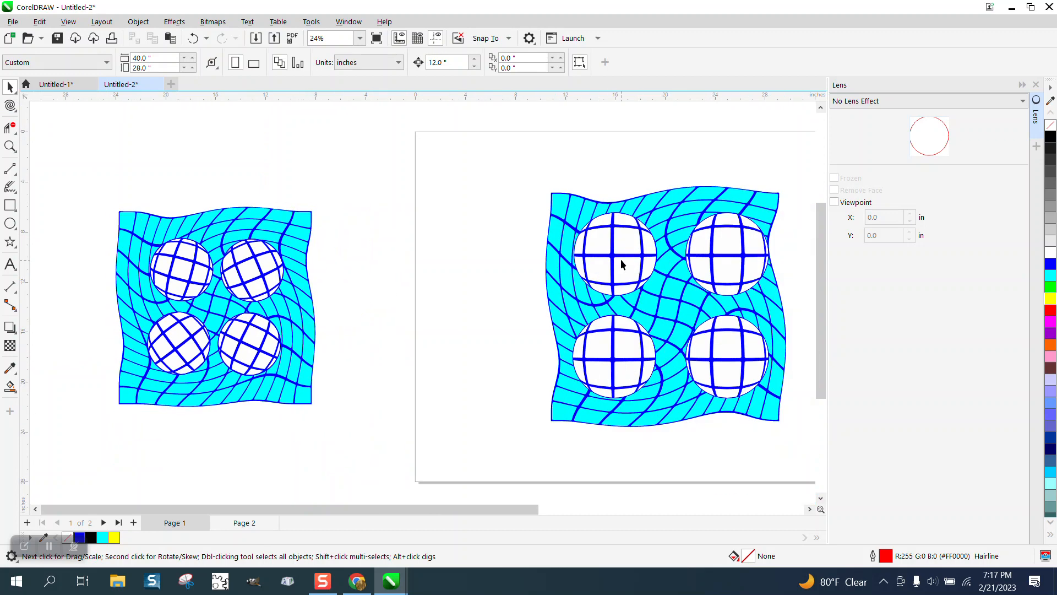
# Rotate the top-right frozen lens group to about 326° so its grid lines tilt.
pyautogui.click(614, 254)
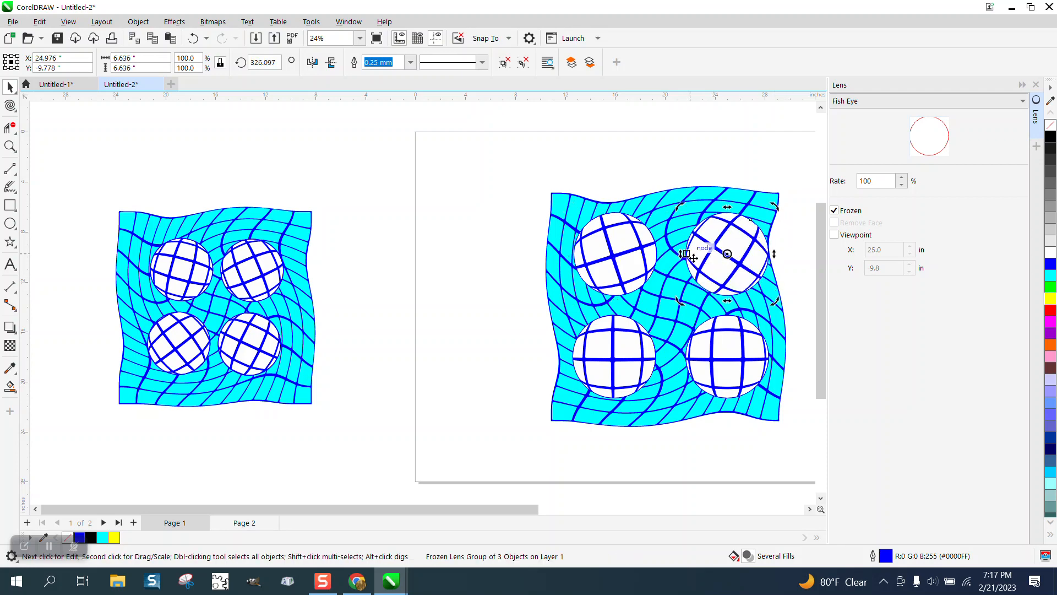
pyautogui.moveTo(248, 300)
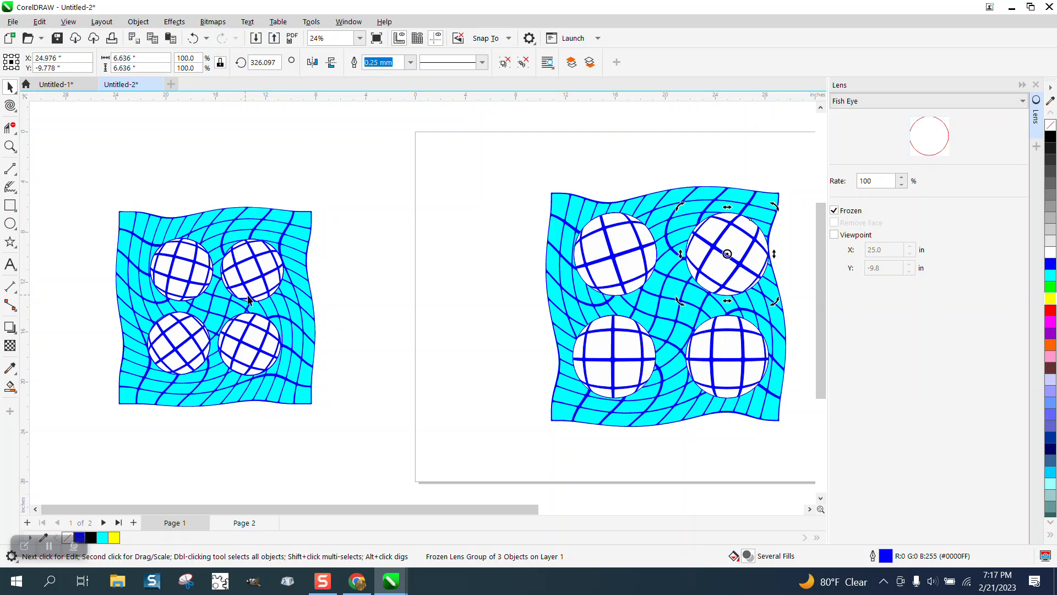